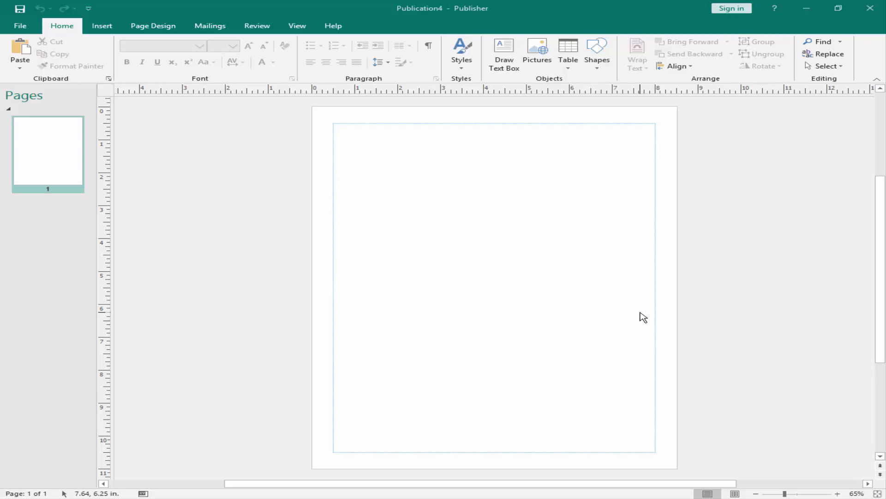
pyautogui.moveTo(489, 278)
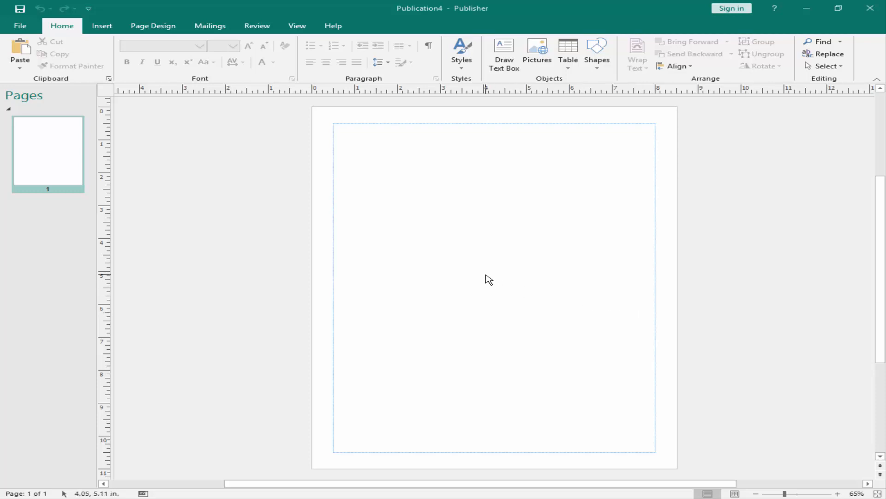
pyautogui.moveTo(218, 154)
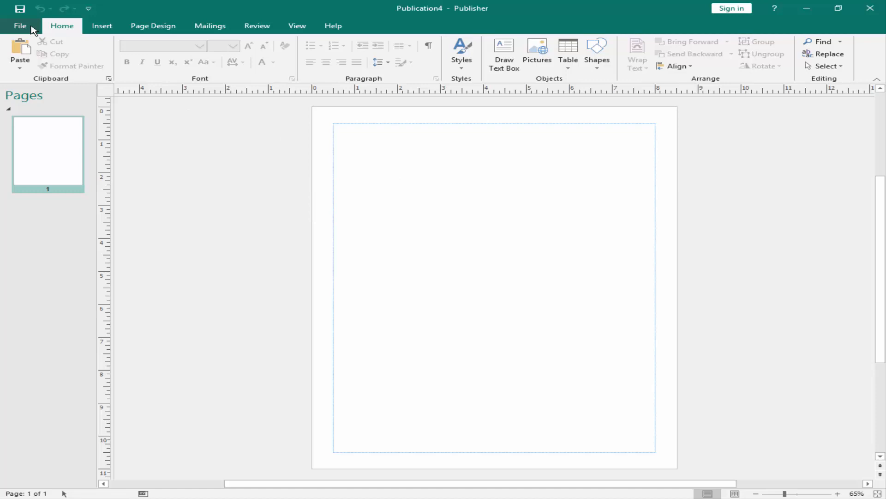
# Step: Create Publication5 from the Wedding checklist (Watercolor design) template and review its three pages
pyautogui.click(20, 26)
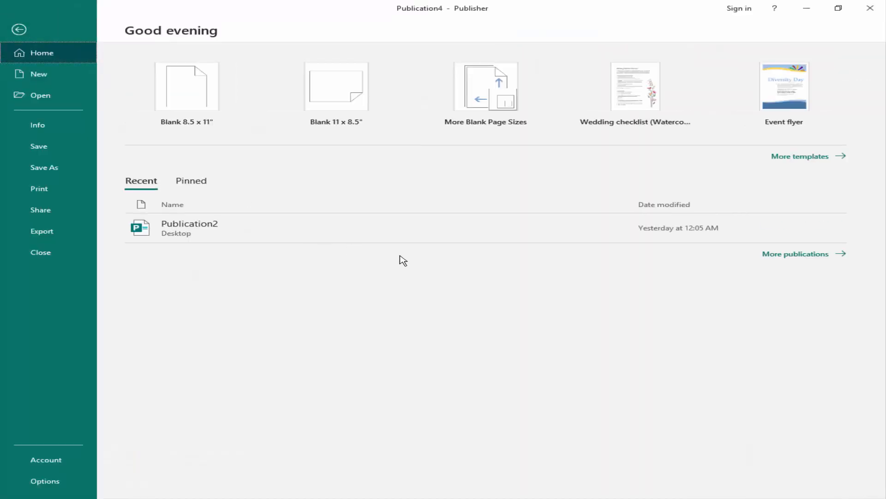
pyautogui.click(635, 87)
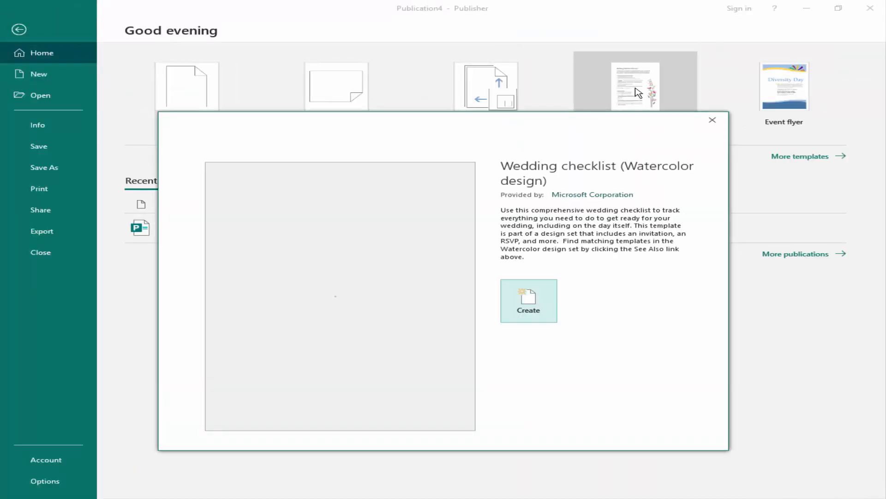
pyautogui.click(527, 300)
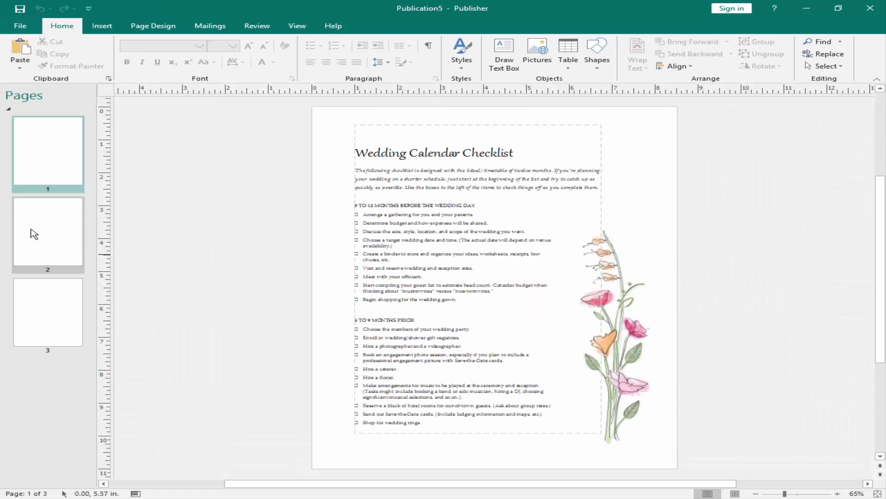
pyautogui.click(47, 313)
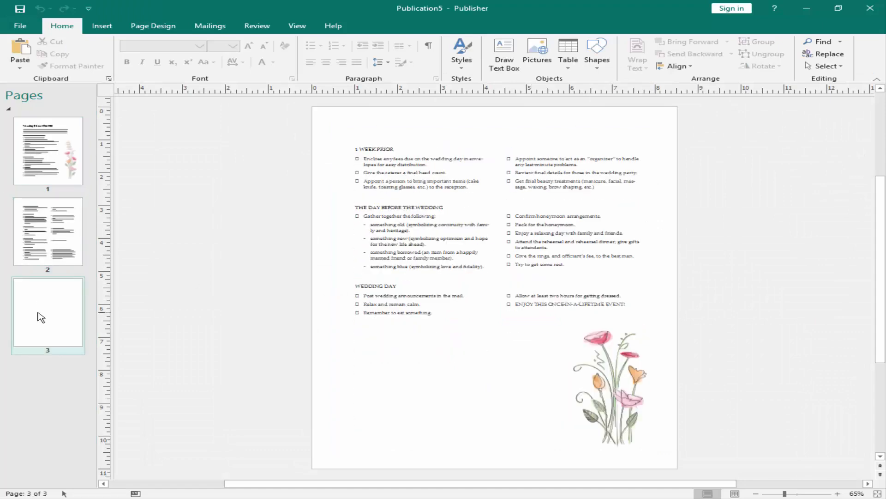
pyautogui.click(48, 151)
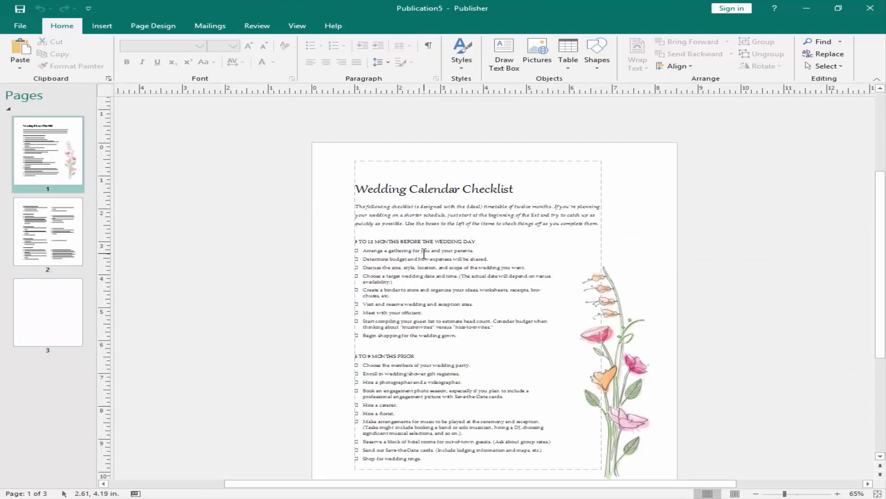
# Step: Start Save As via Browse and choose Word Document as the file type
pyautogui.click(19, 26)
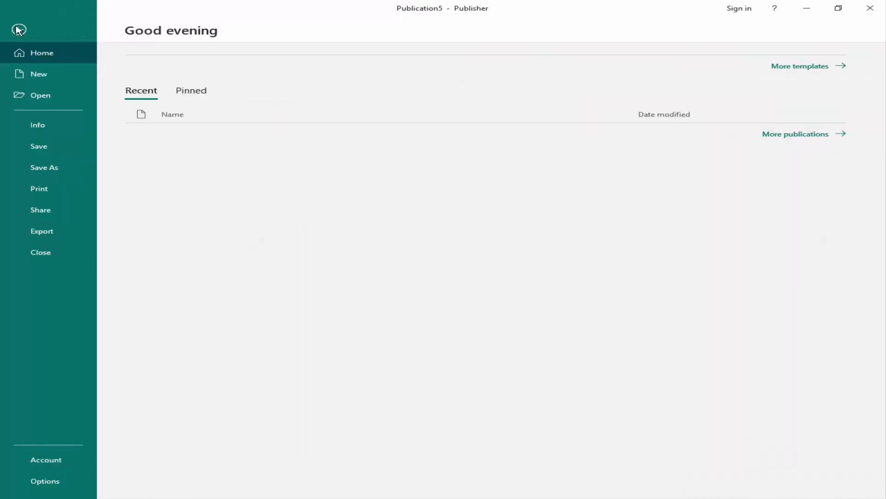
pyautogui.click(45, 167)
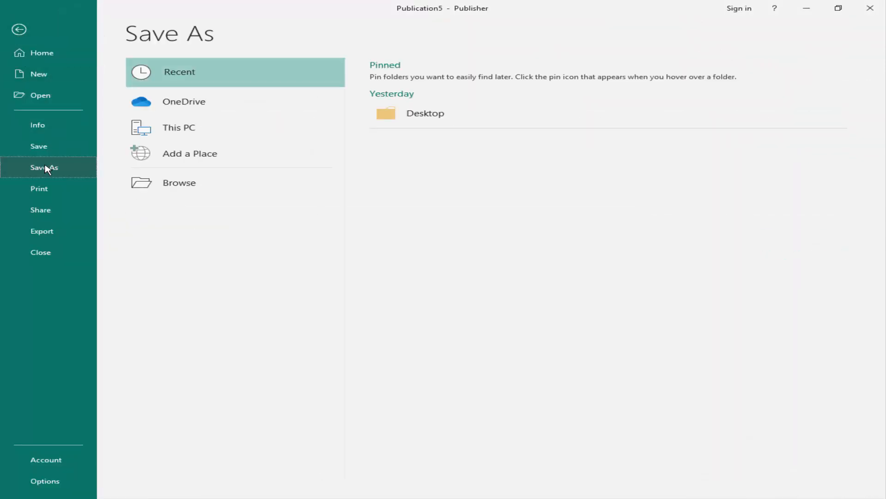
pyautogui.click(179, 183)
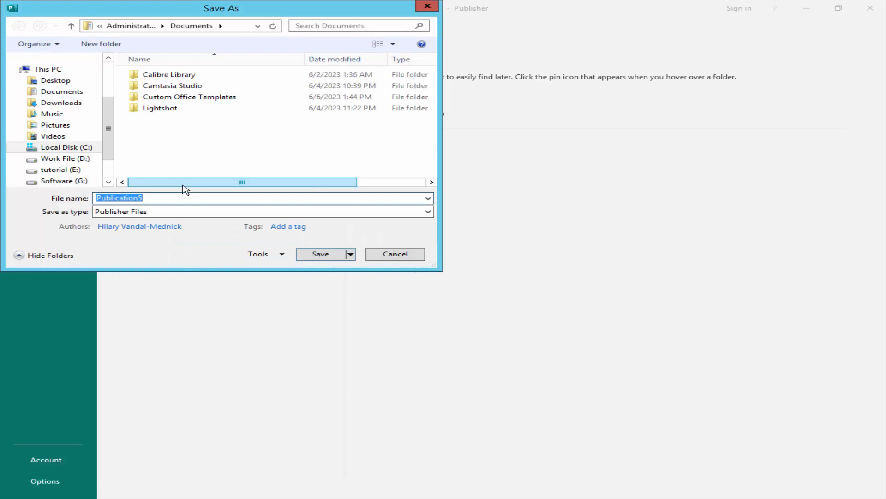
pyautogui.click(261, 211)
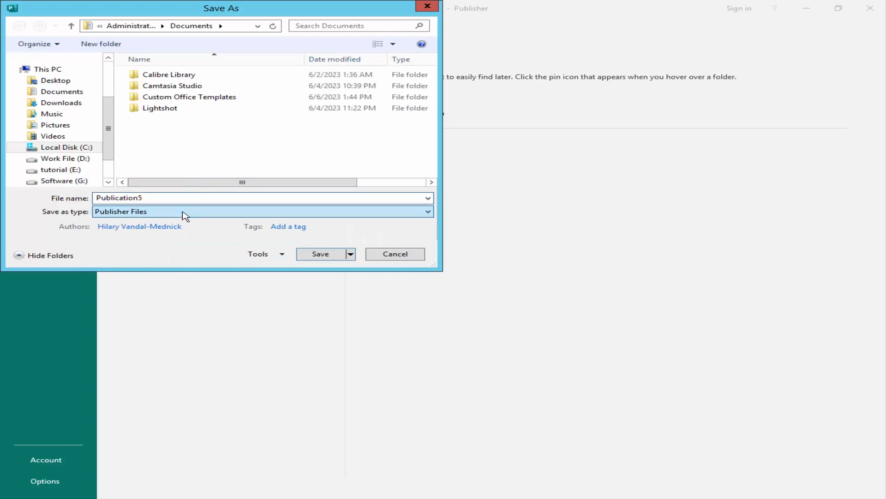
pyautogui.click(427, 212)
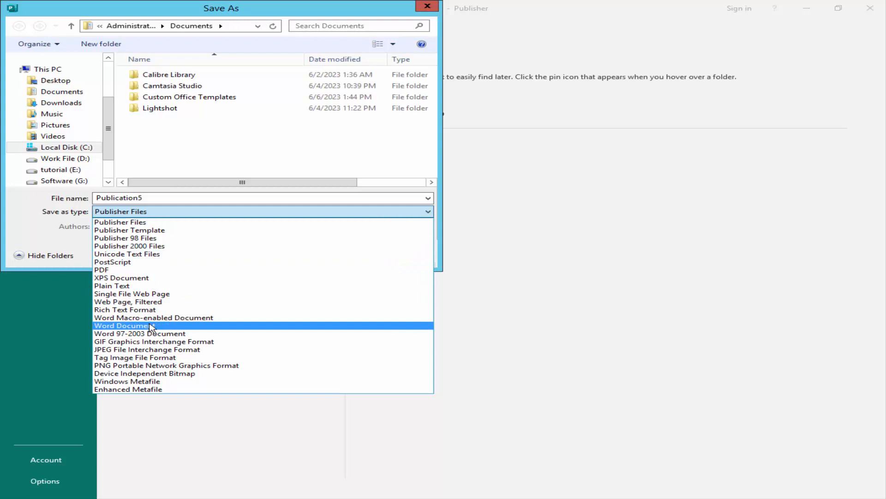
pyautogui.click(125, 325)
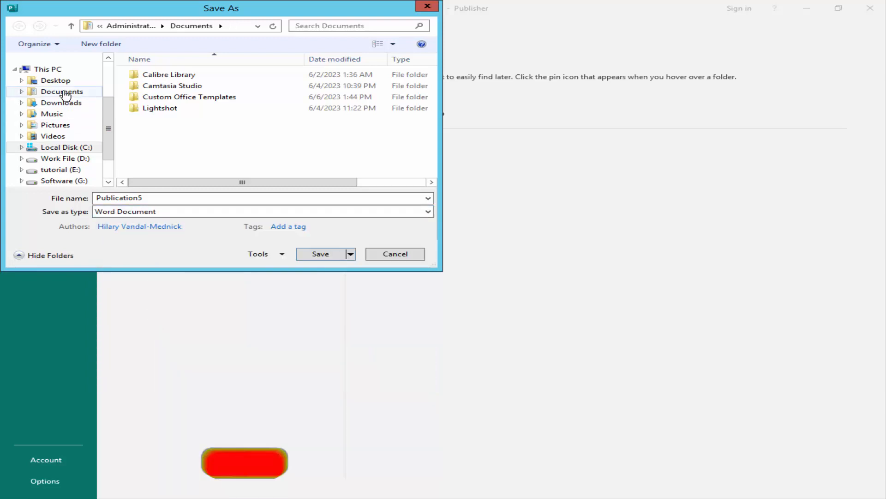
# Step: Save Publication5 to the Desktop as a Word document, accepting the text-only warning
pyautogui.click(55, 80)
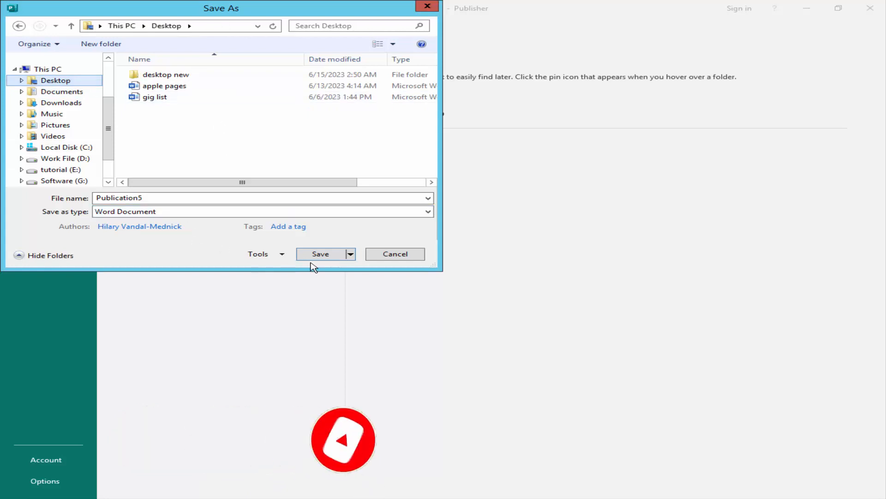
pyautogui.click(320, 254)
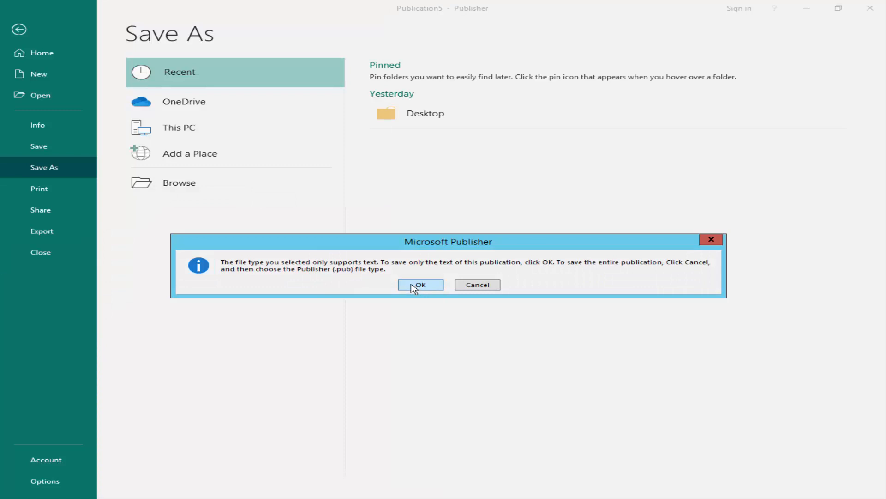
pyautogui.click(421, 284)
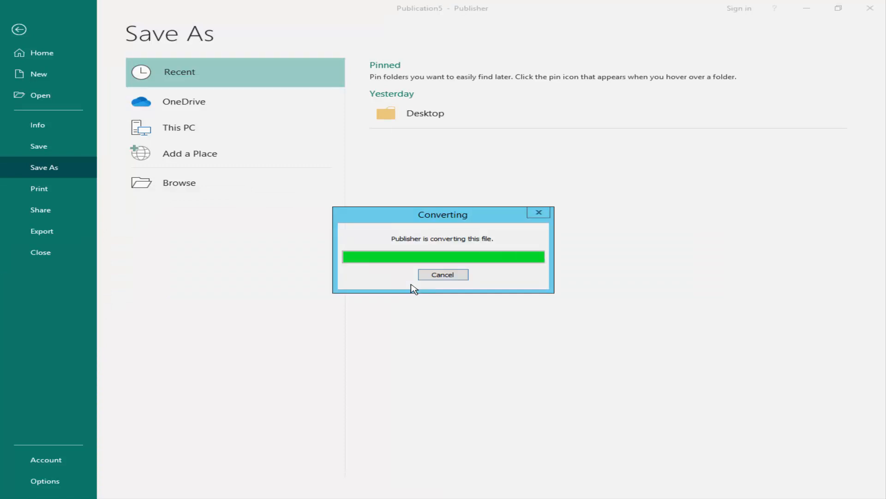
pyautogui.moveTo(505, 248)
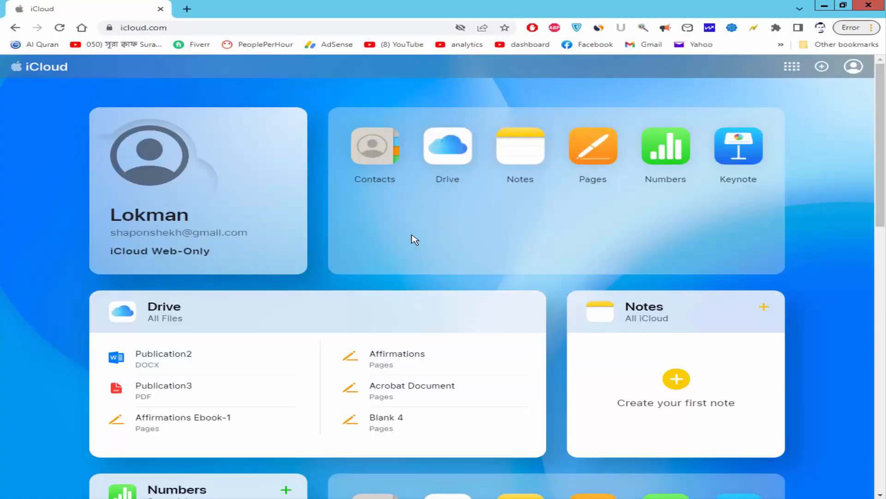
# Step: Launch Pages from the iCloud home and browse the full Pages folder of documents
pyautogui.click(141, 28)
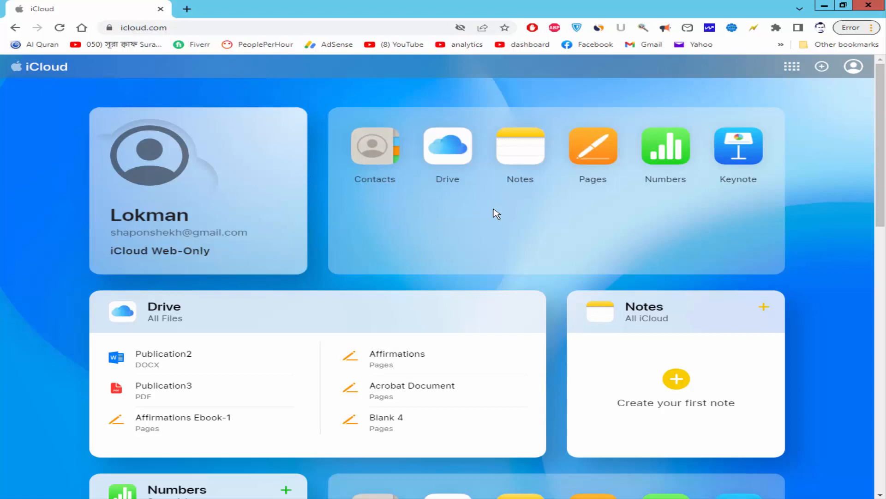
pyautogui.moveTo(593, 148)
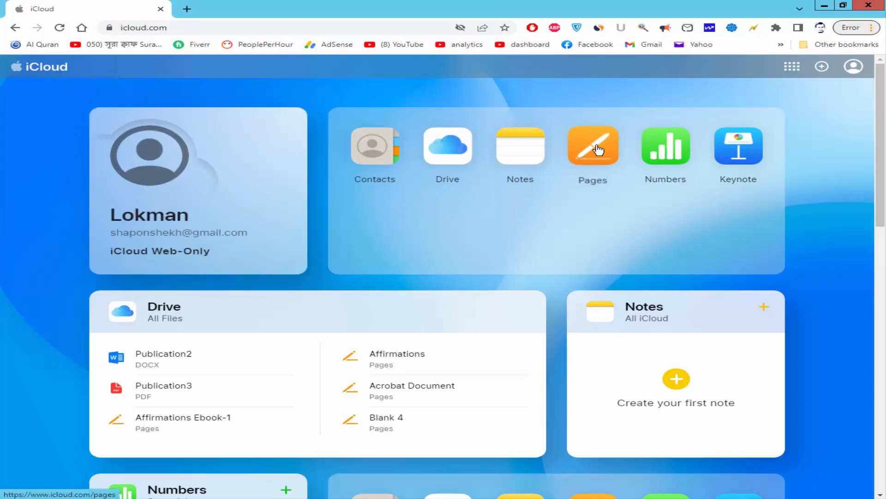
pyautogui.click(593, 147)
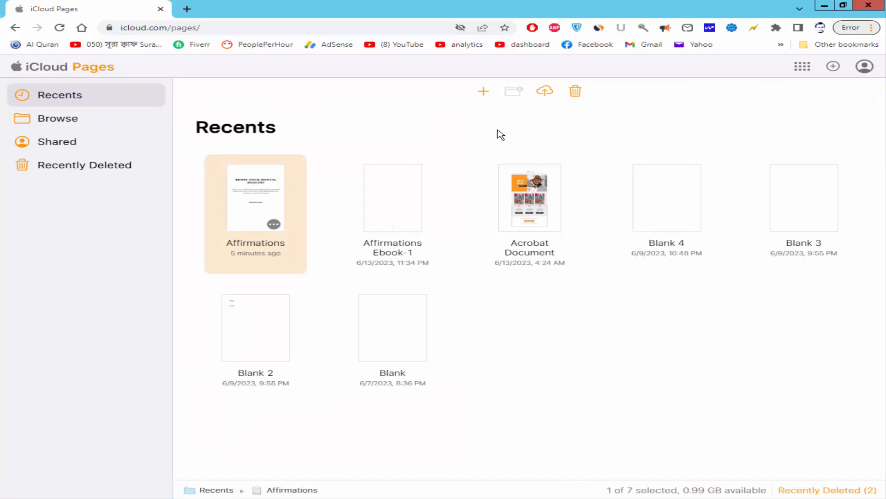
pyautogui.moveTo(58, 120)
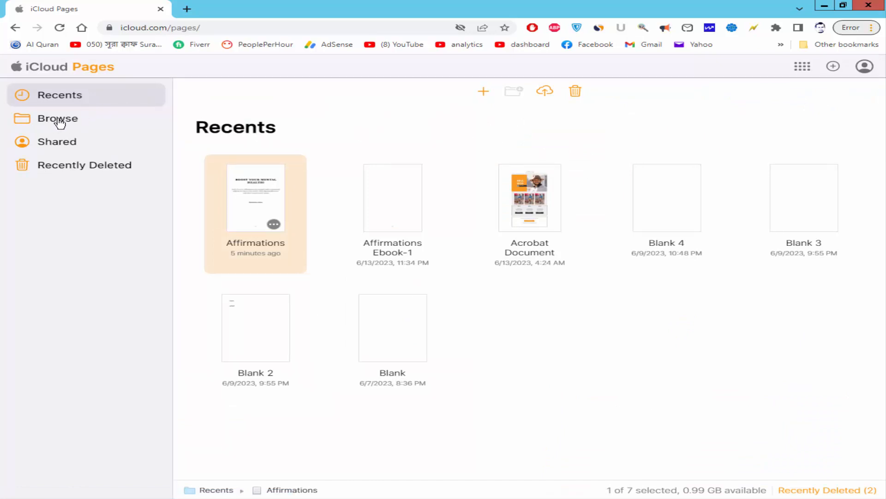
pyautogui.click(57, 118)
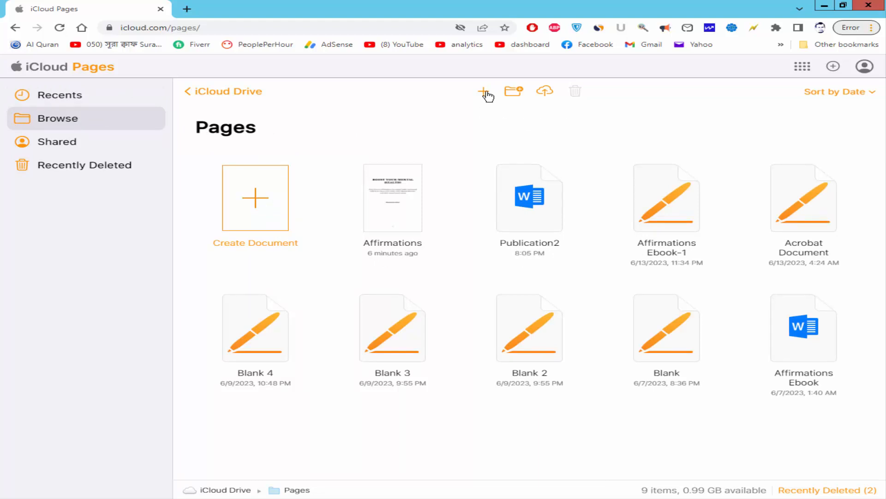
# Step: Upload the Publication5 Word document from the Desktop into the iCloud Pages folder
pyautogui.click(545, 92)
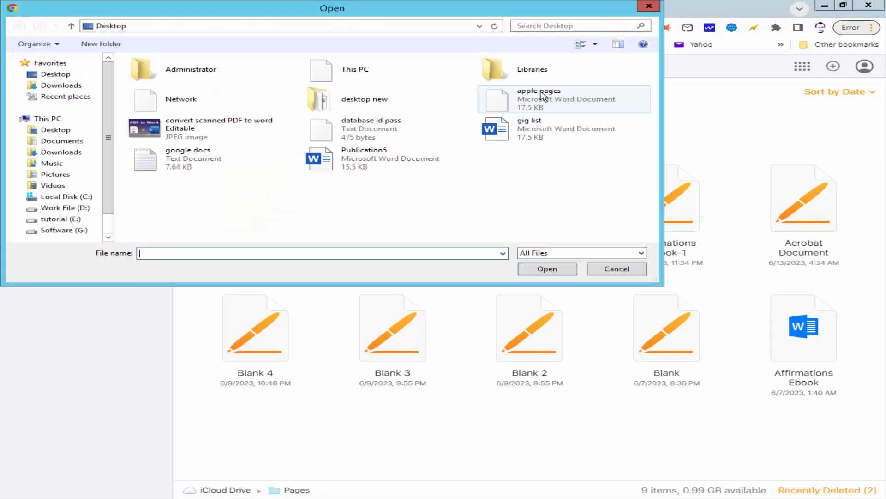
pyautogui.click(364, 158)
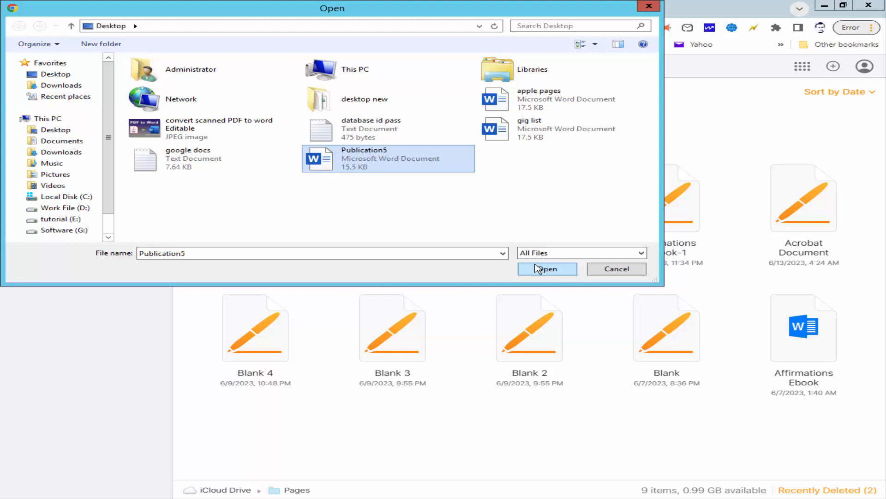
pyautogui.click(545, 269)
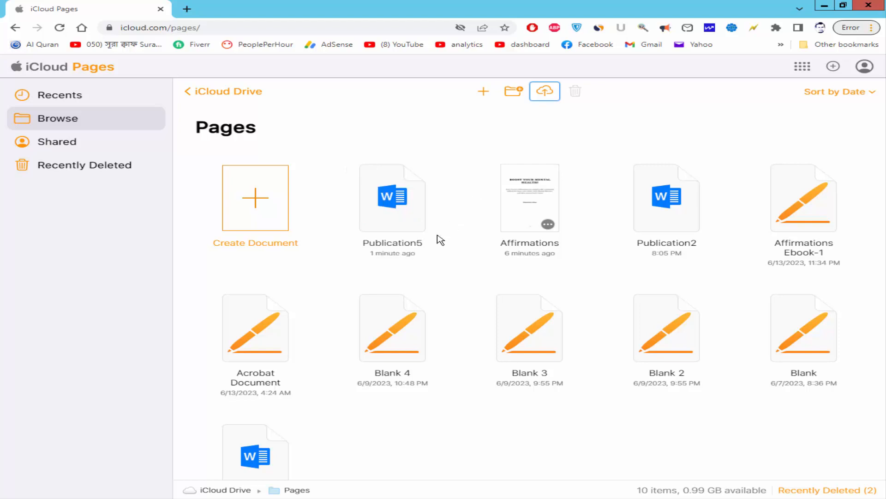
pyautogui.moveTo(392, 246)
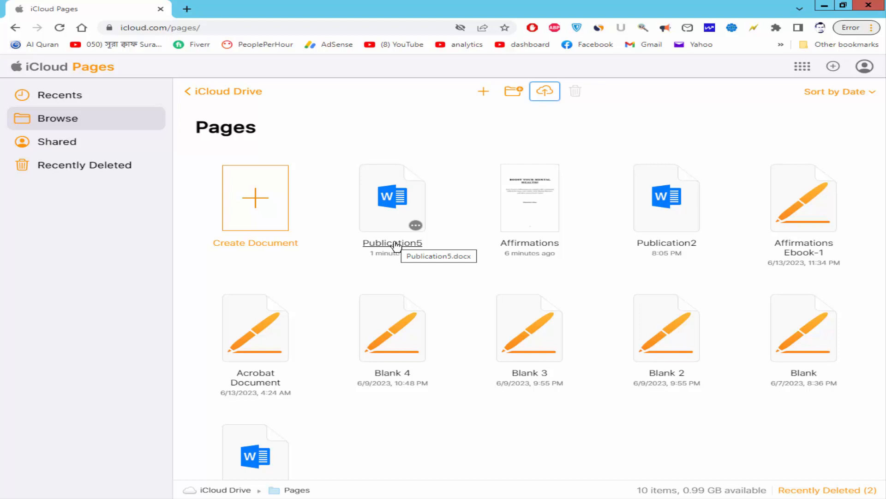
# Step: Import Publication5 into the Pages editor and show page thumbnails beside it
pyautogui.doubleClick(392, 198)
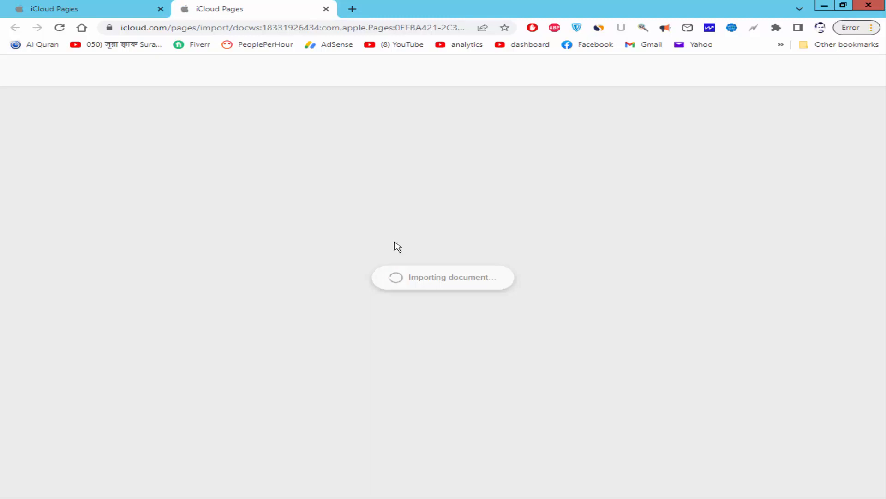
pyautogui.moveTo(402, 244)
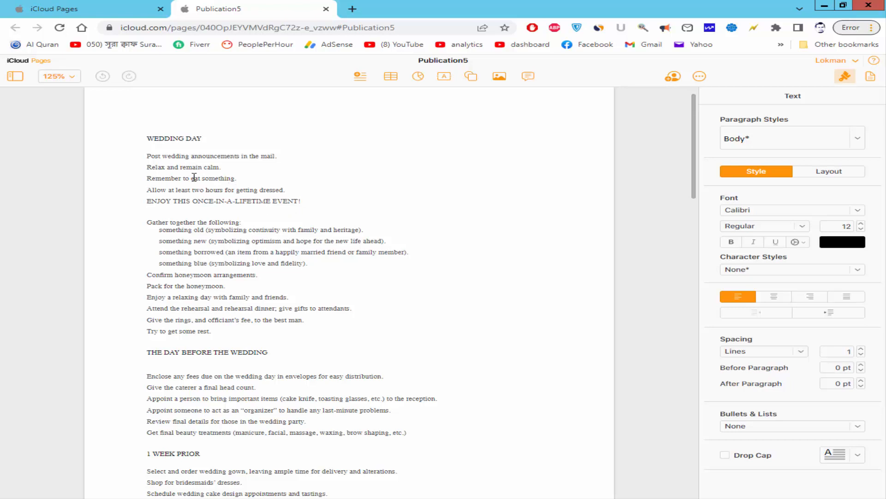
pyautogui.scroll(-3)
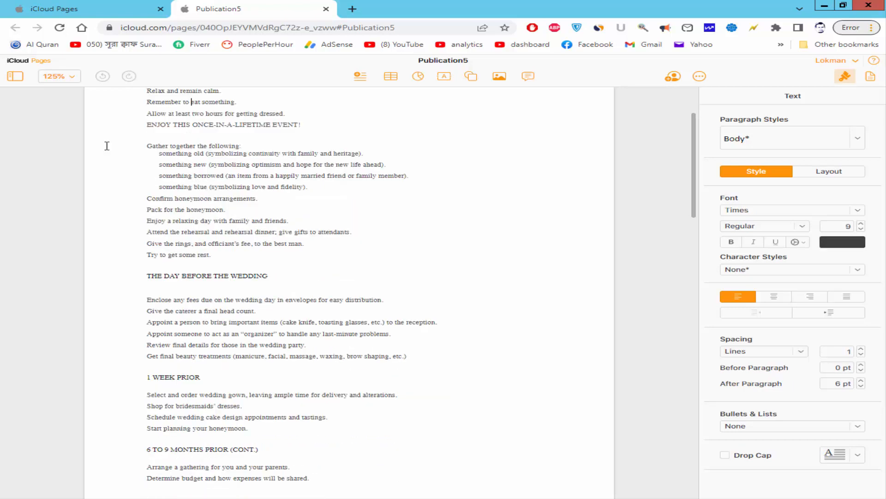
pyautogui.click(14, 76)
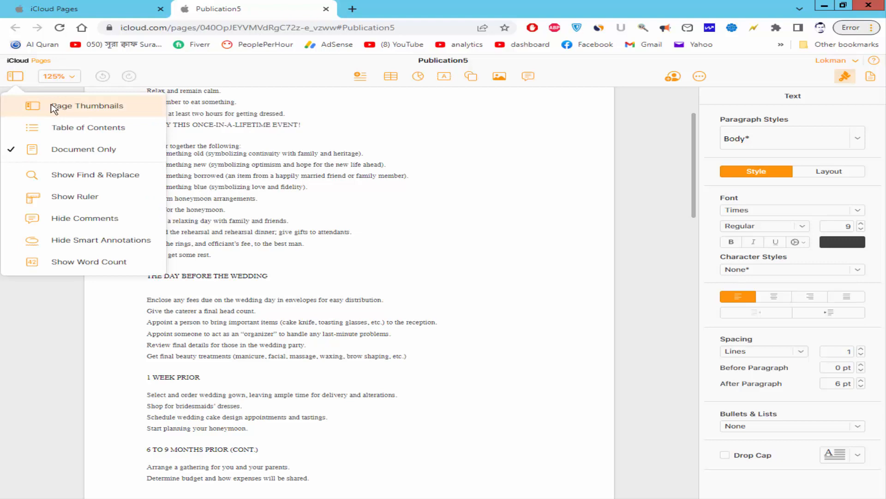
pyautogui.click(87, 106)
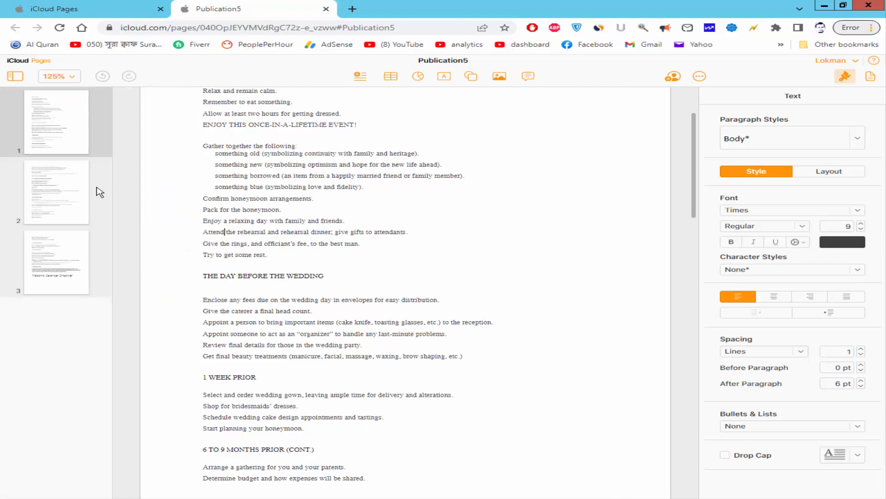
# Step: Browse the checklist's pages via the thumbnails and scroll through its text
pyautogui.click(57, 262)
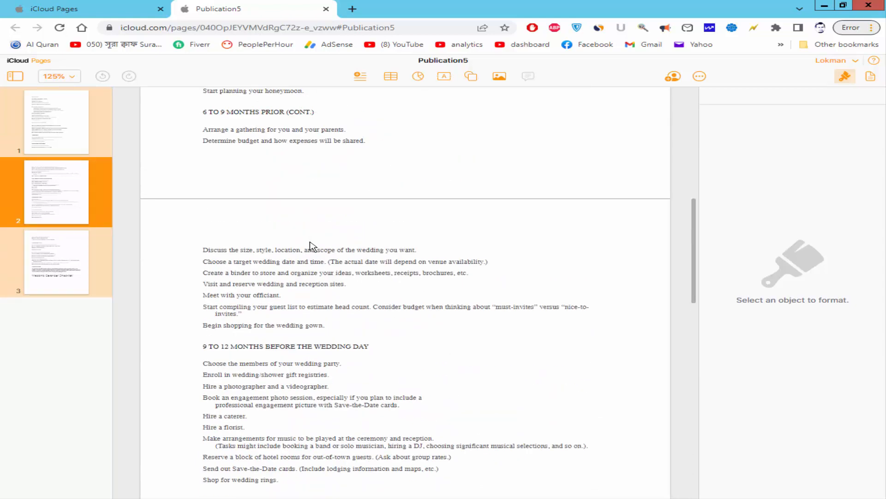
pyautogui.click(57, 122)
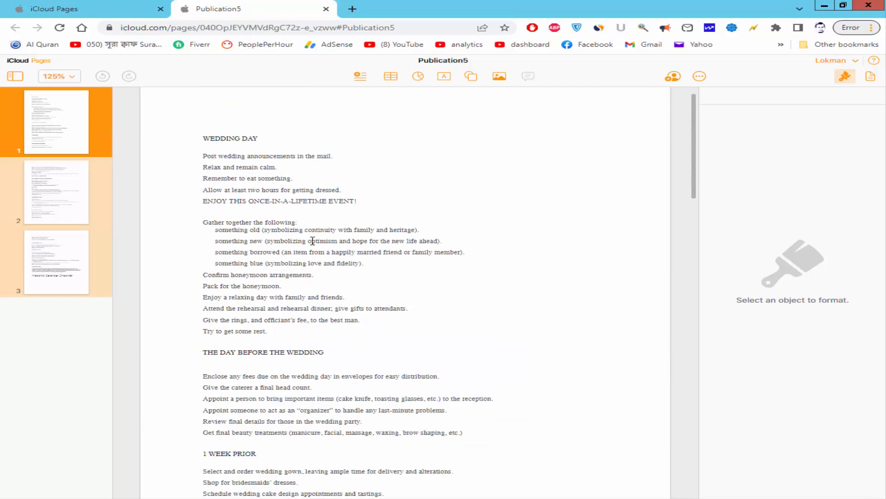
pyautogui.scroll(-3)
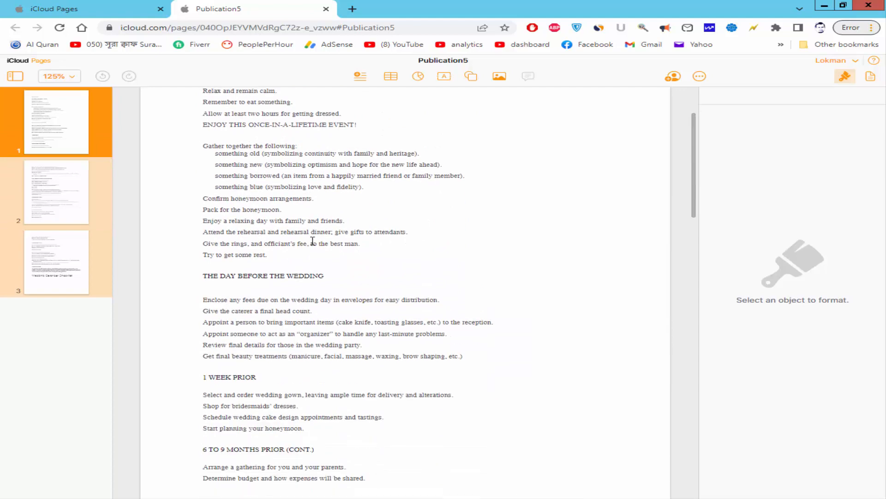
pyautogui.scroll(-3)
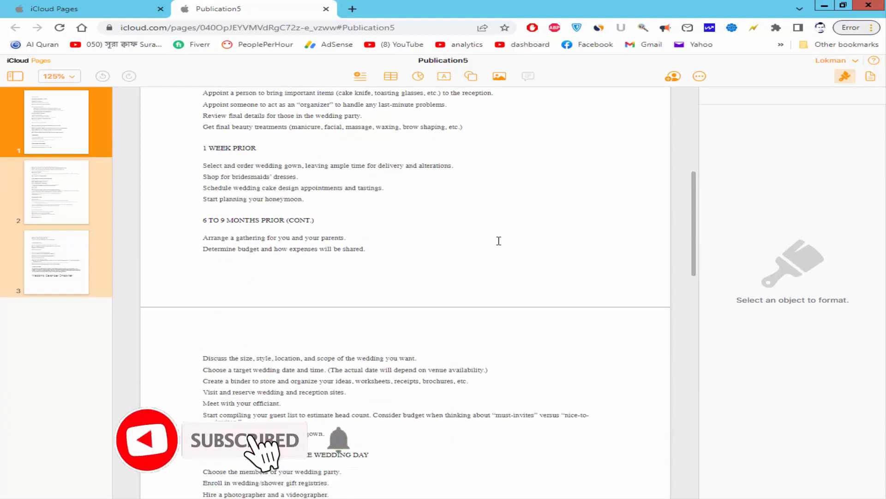
pyautogui.scroll(-3)
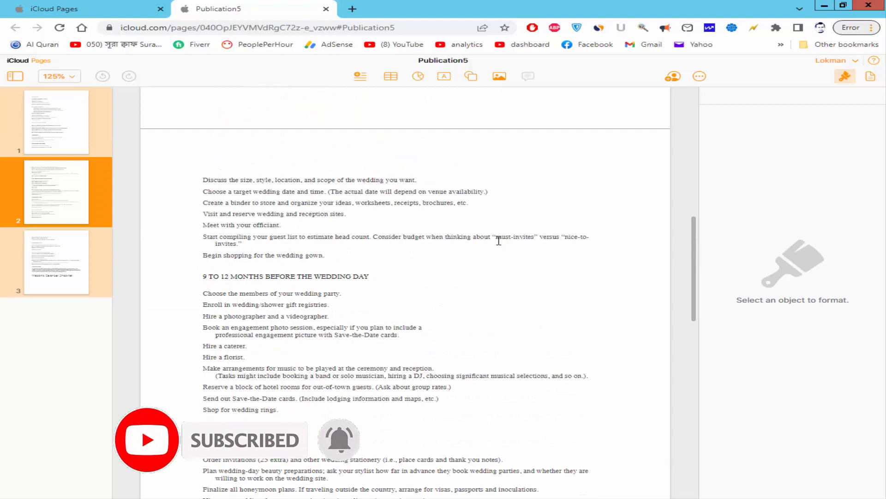
pyautogui.scroll(-3)
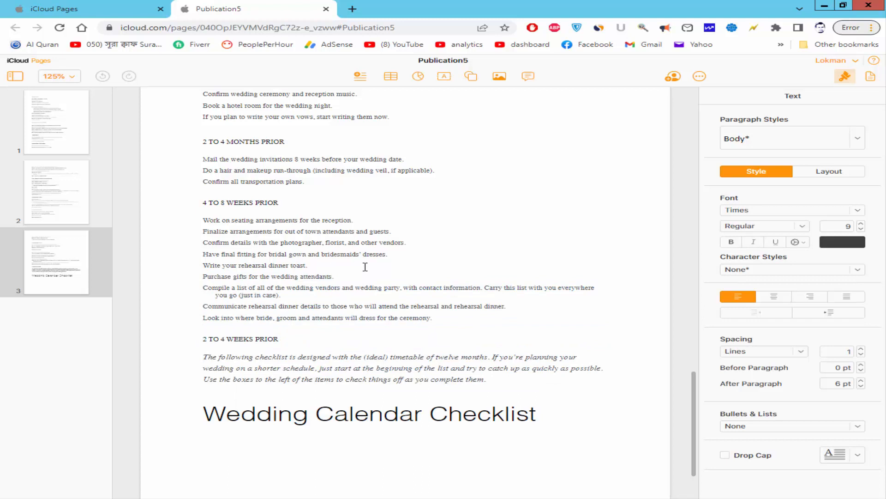
# Step: Save Publication5 to the Desktop as a PDF from Publisher's Save As
pyautogui.click(292, 220)
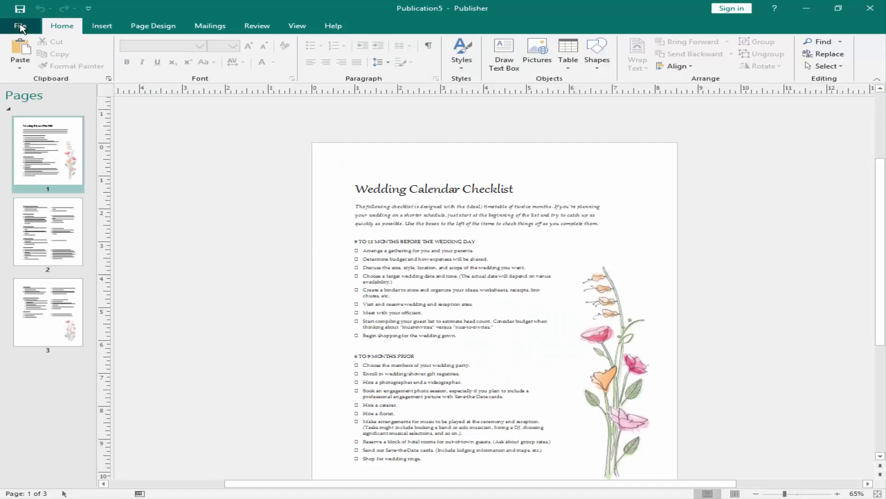
pyautogui.click(20, 26)
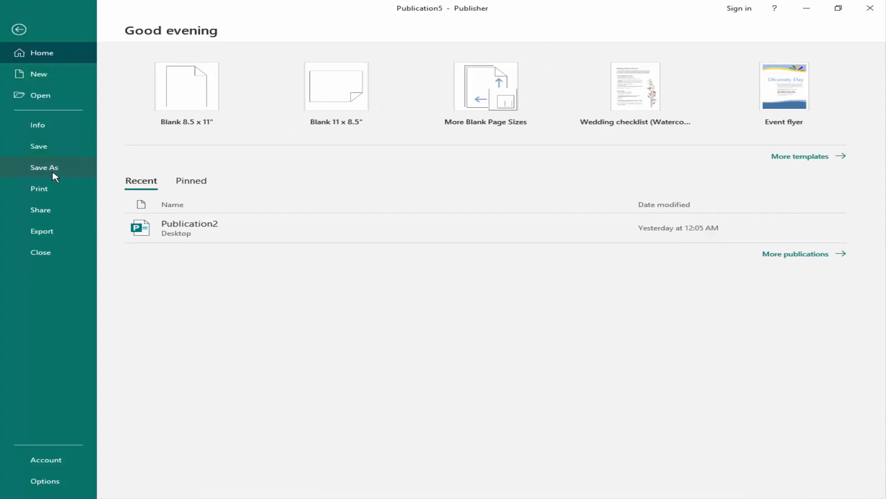
pyautogui.click(44, 167)
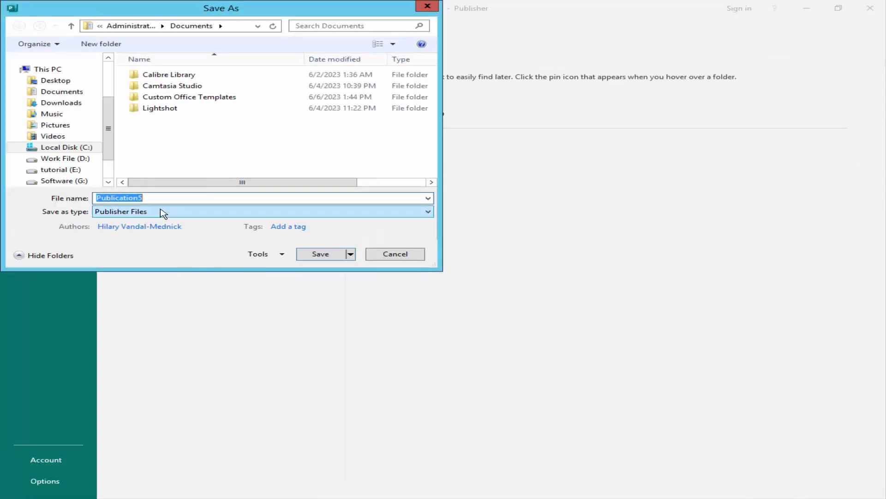
pyautogui.click(427, 212)
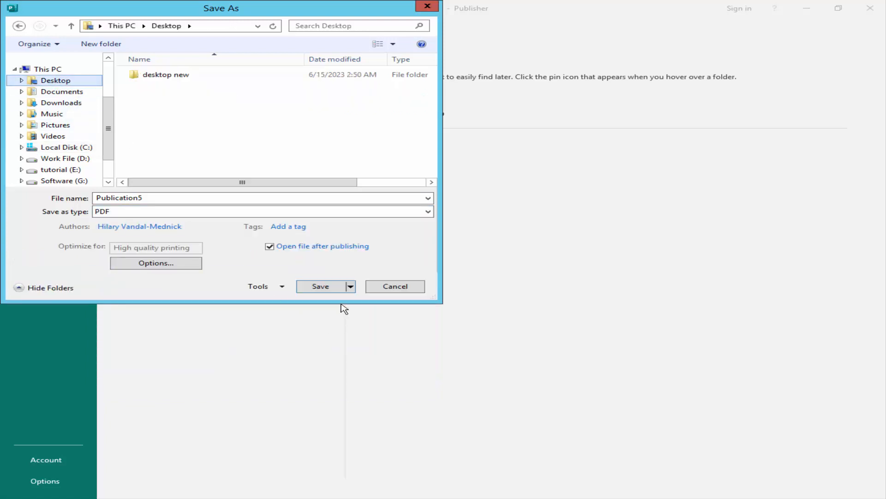
pyautogui.click(321, 286)
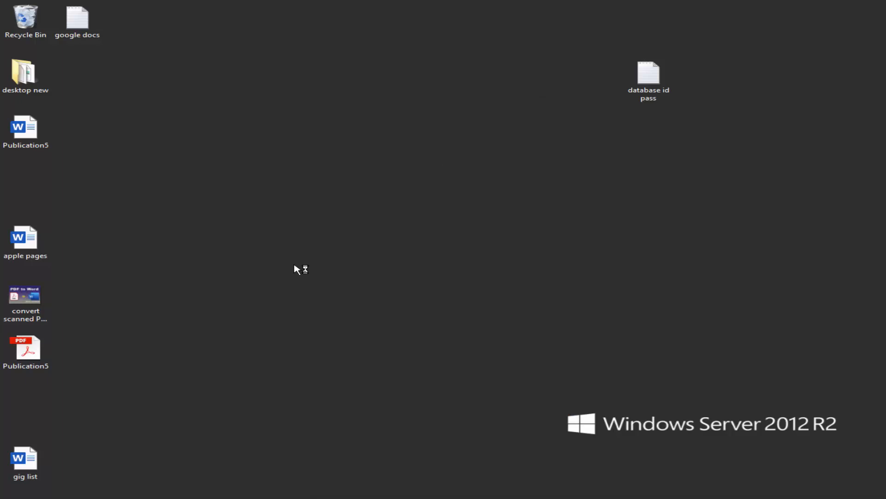
# Step: Open the Publication5 PDF from the desktop in Google Chrome via Open with
pyautogui.rightClick(25, 349)
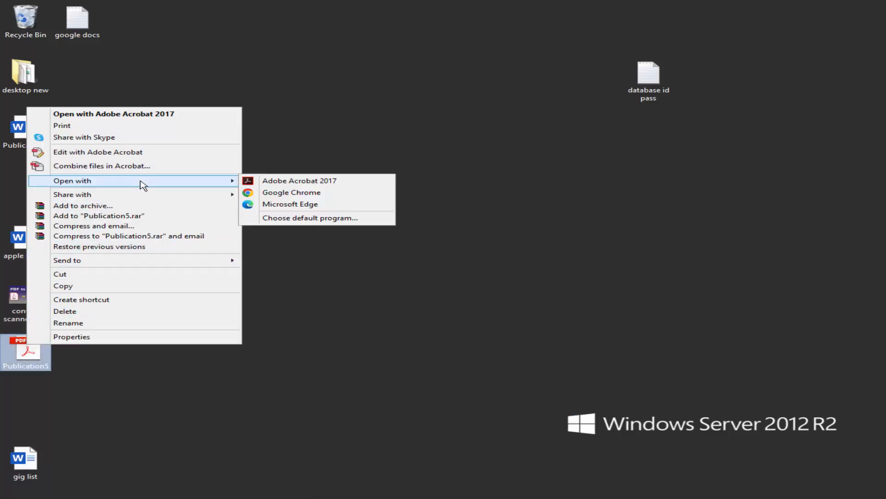
pyautogui.moveTo(291, 192)
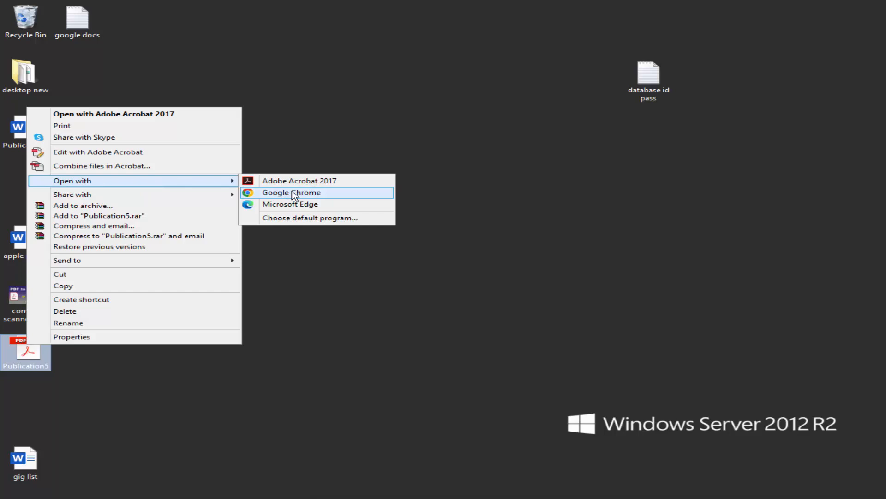
pyautogui.click(291, 192)
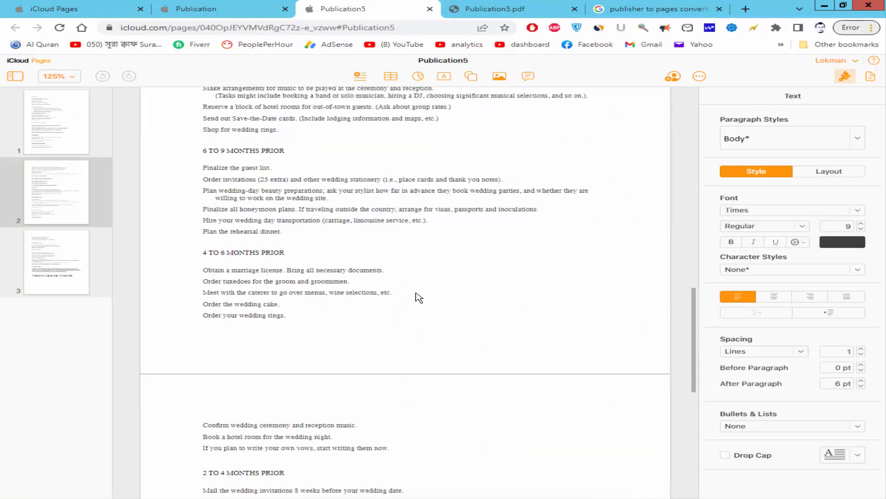
pyautogui.scroll(-3)
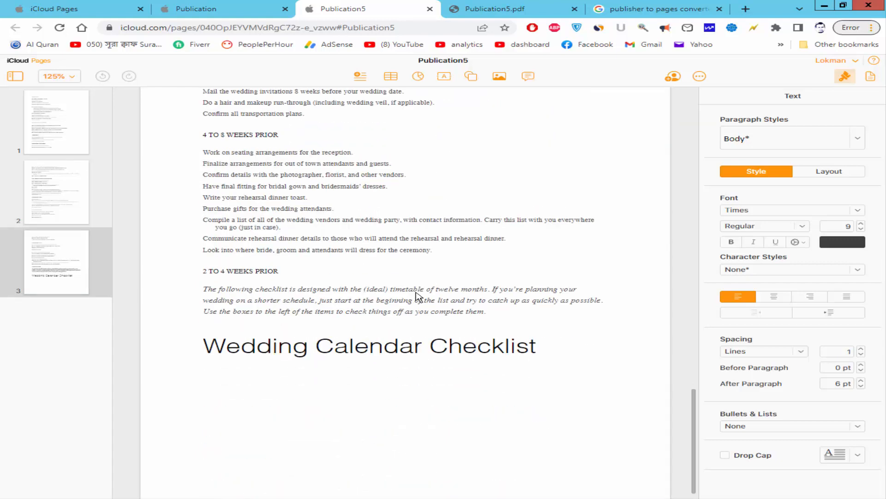
pyautogui.scroll(-3)
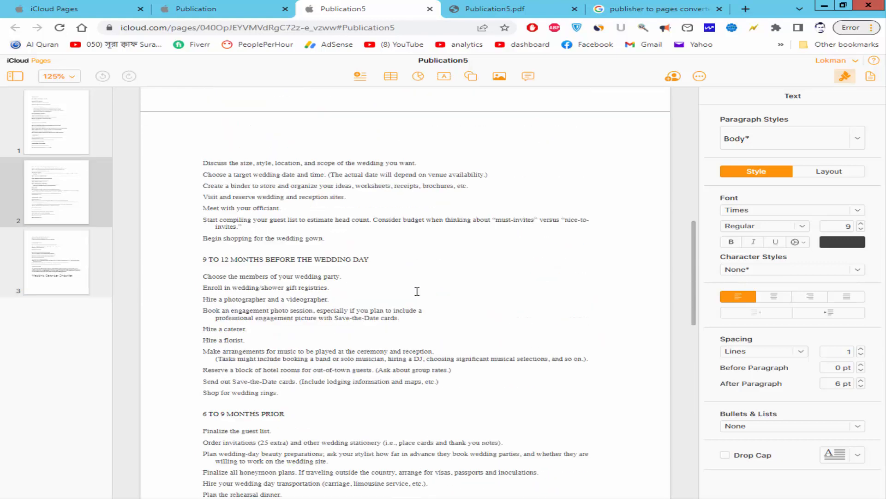